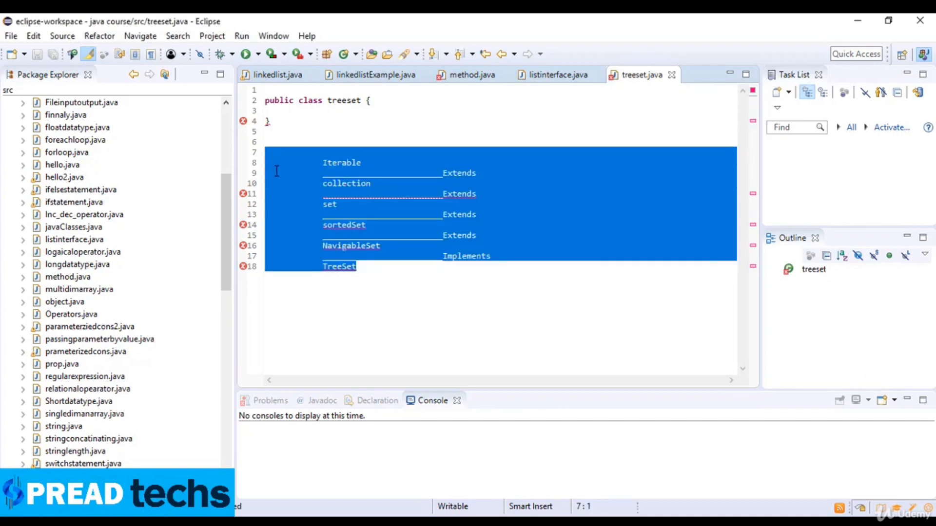
mouse_move(316, 162)
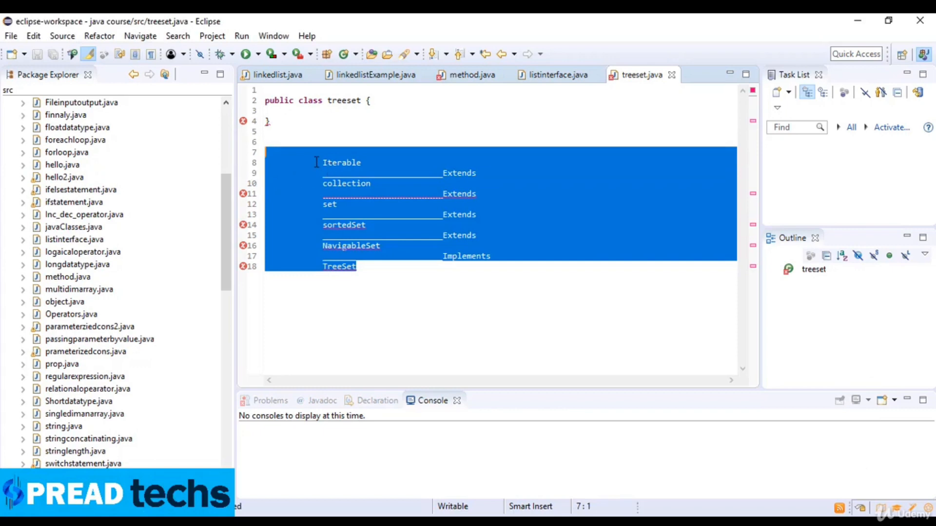
mouse_move(334, 165)
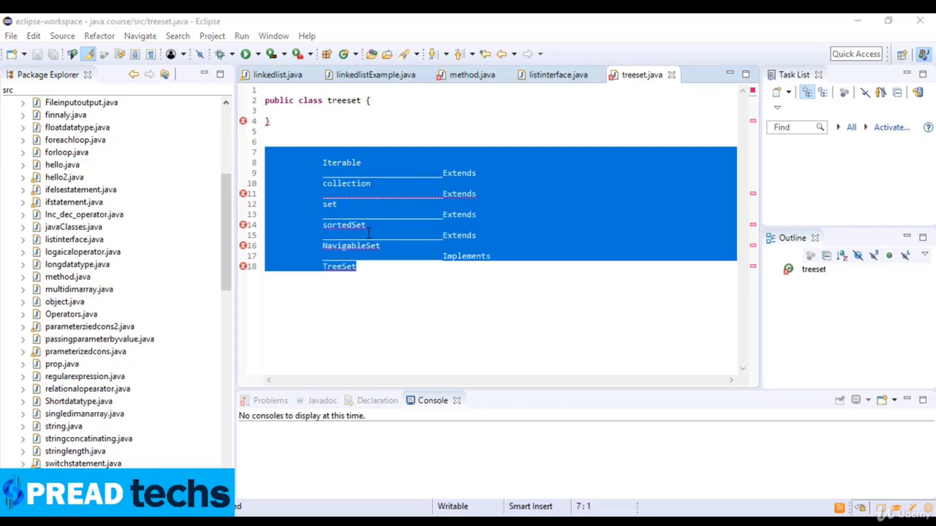
Delete the inheritance hierarchy notes from treeset.java and tidy the blank lines.
left_click(303, 214)
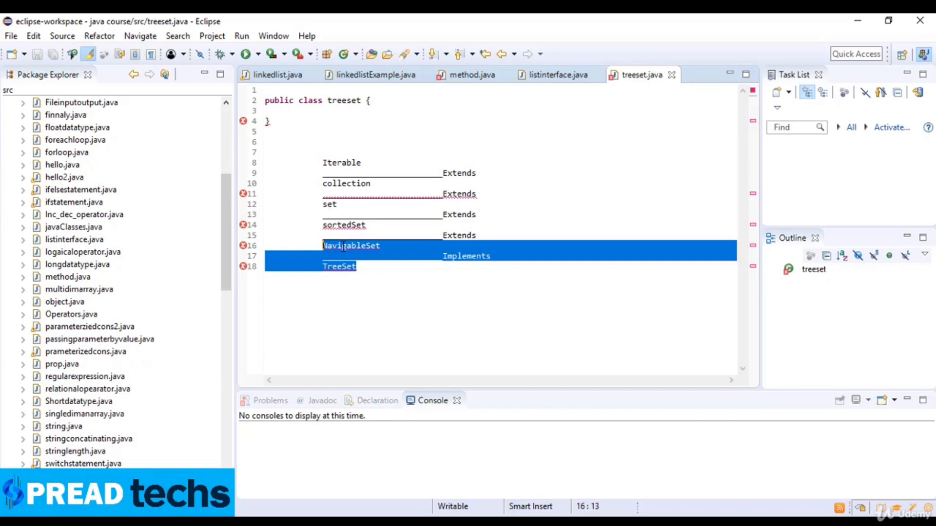
mouse_move(243, 245)
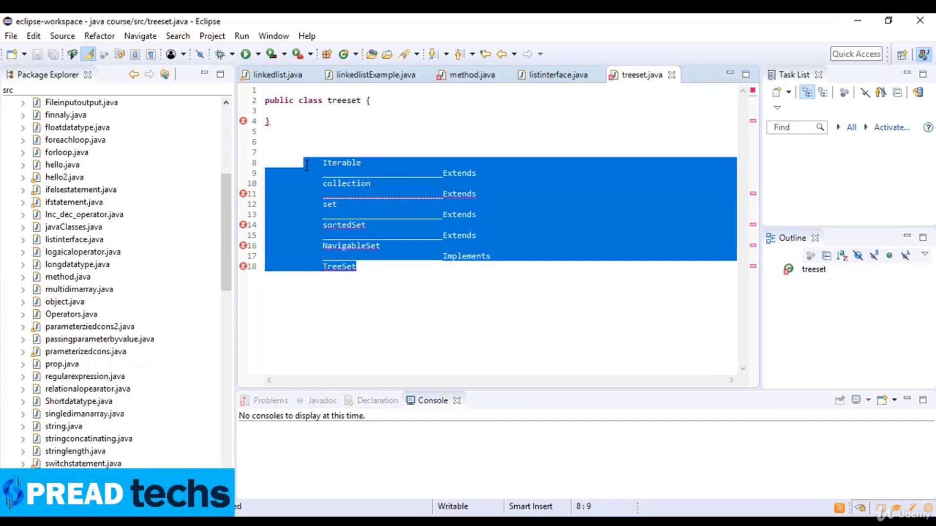
mouse_move(310, 169)
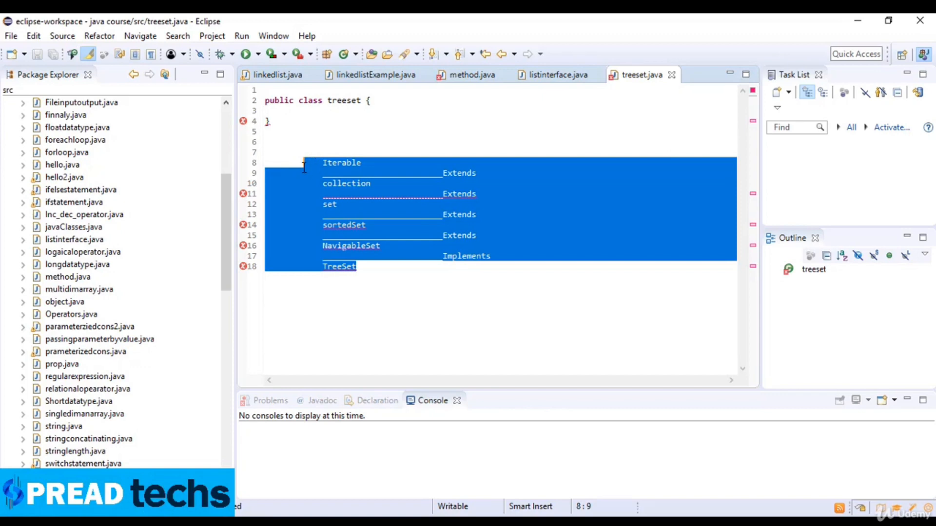
mouse_move(310, 168)
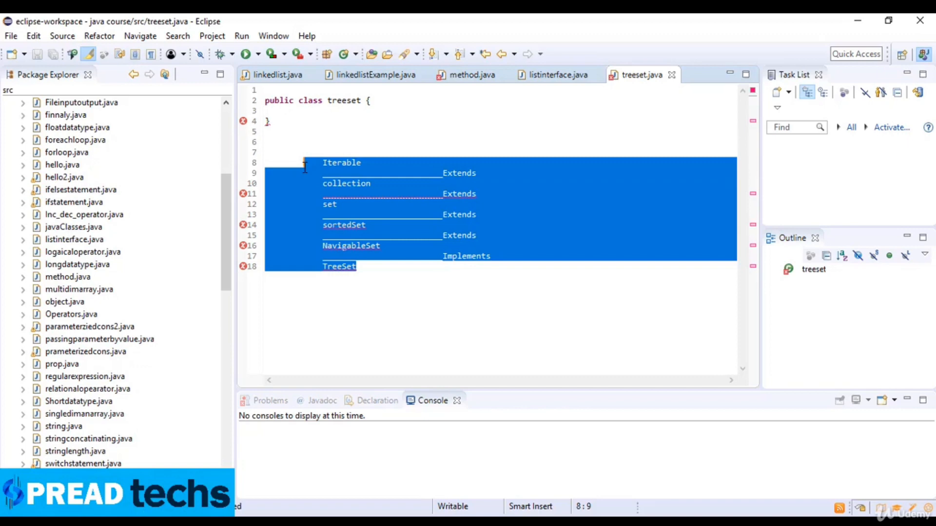
key("Delete")
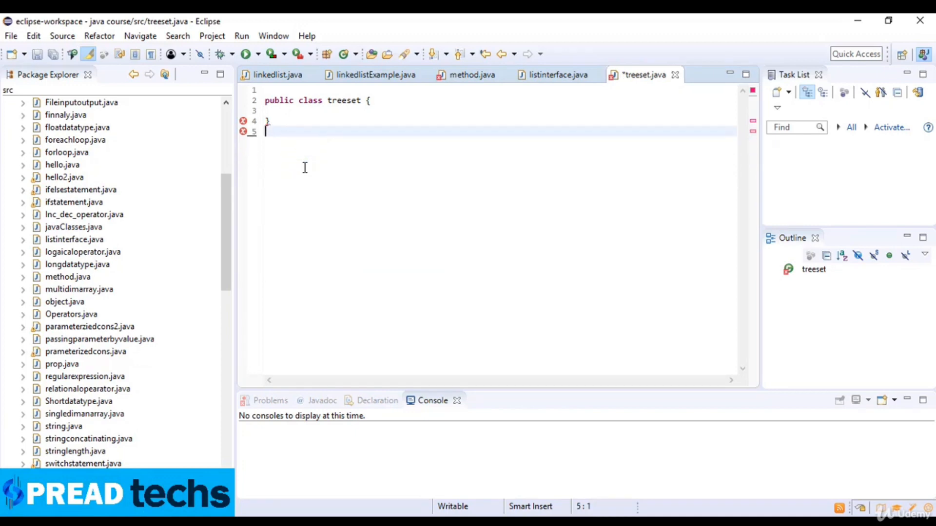
key("BackSpace")
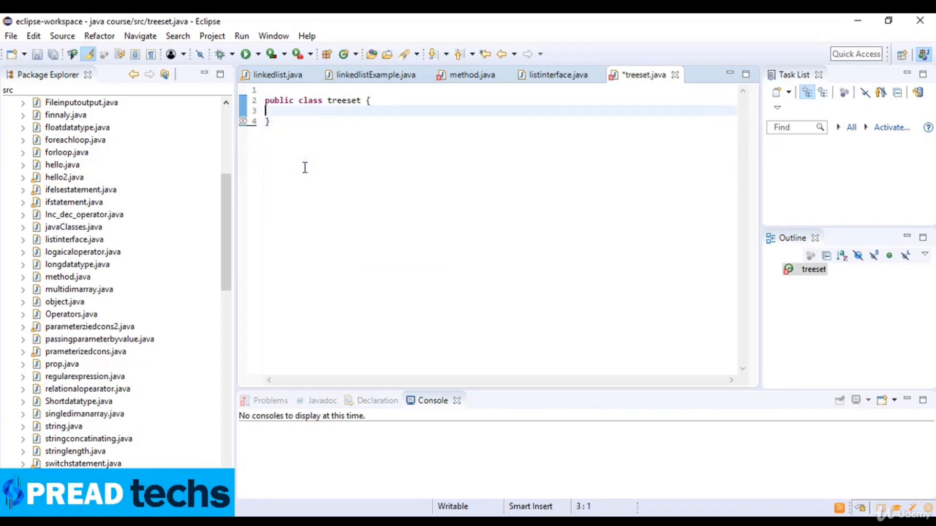
key("Enter")
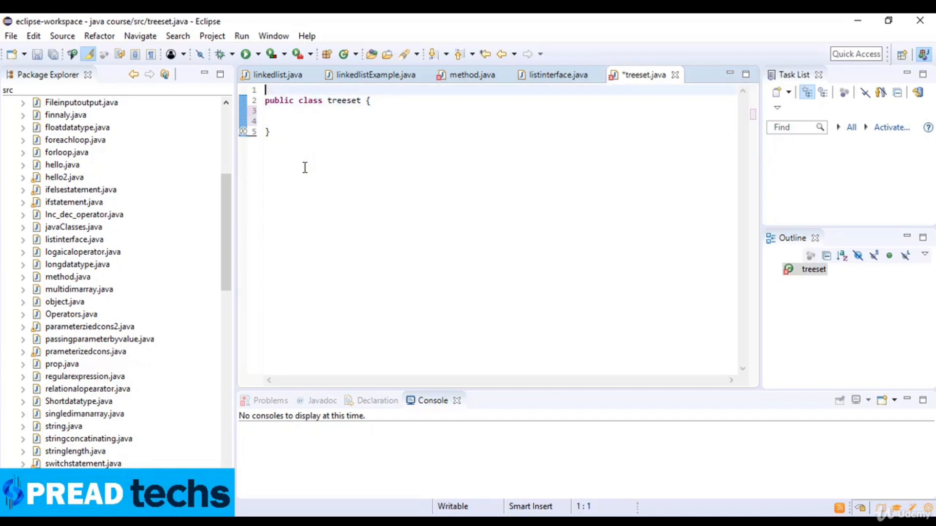
Add import java.util.*; on line 1, fixing the misspelled import keyword.
type("inport")
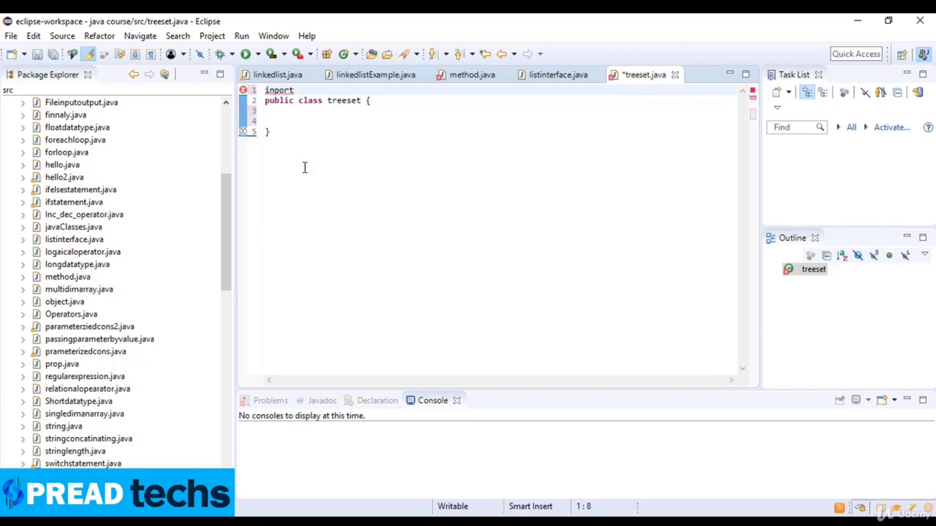
key("BackSpace")
type("m")
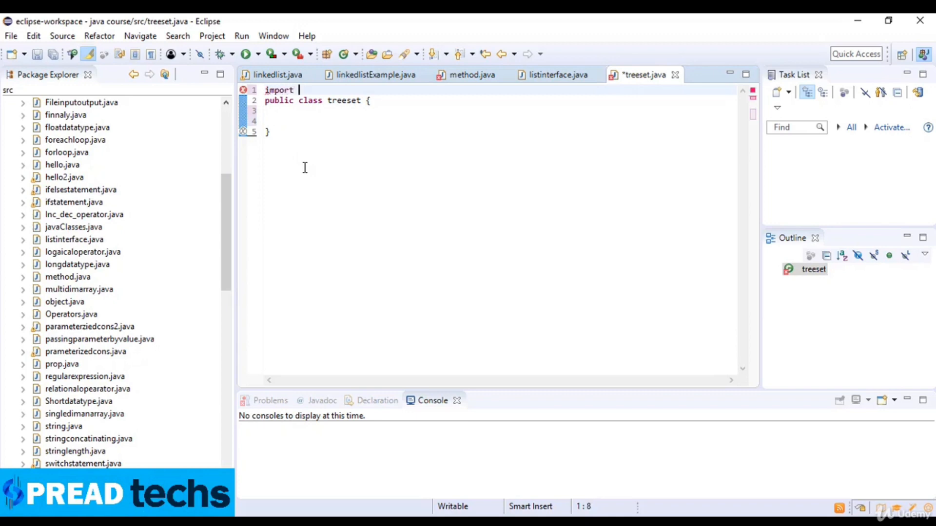
type("java.util.*;")
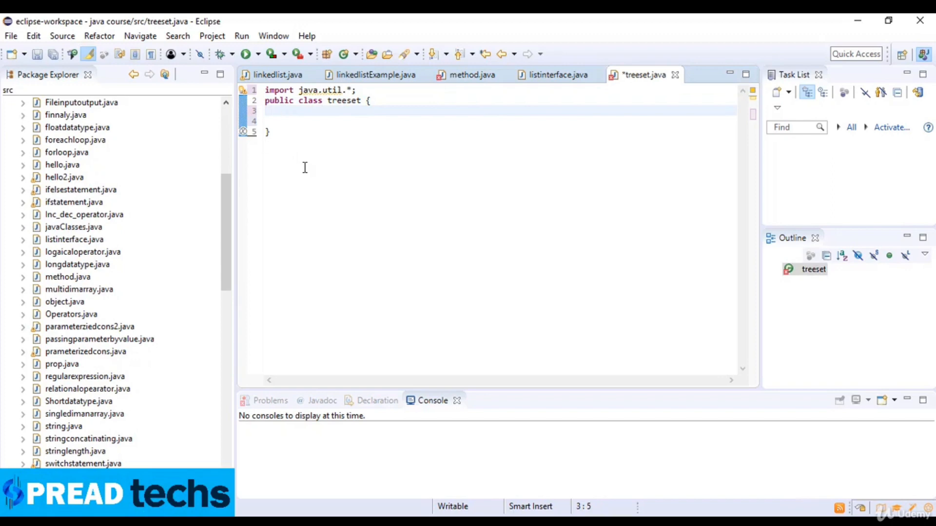
Declare the field TreeSet<String> al=new TreeSet<String>(); inside the treeset class.
type("T")
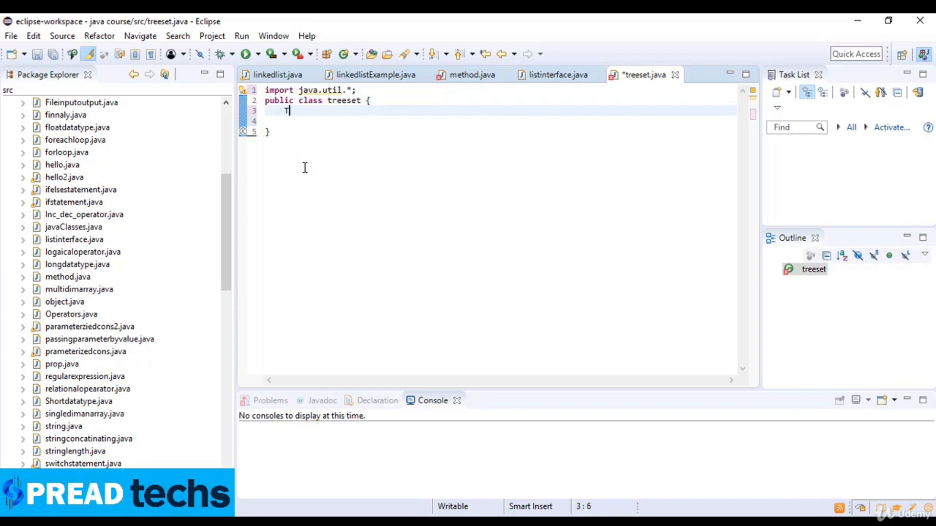
type("reeSet")
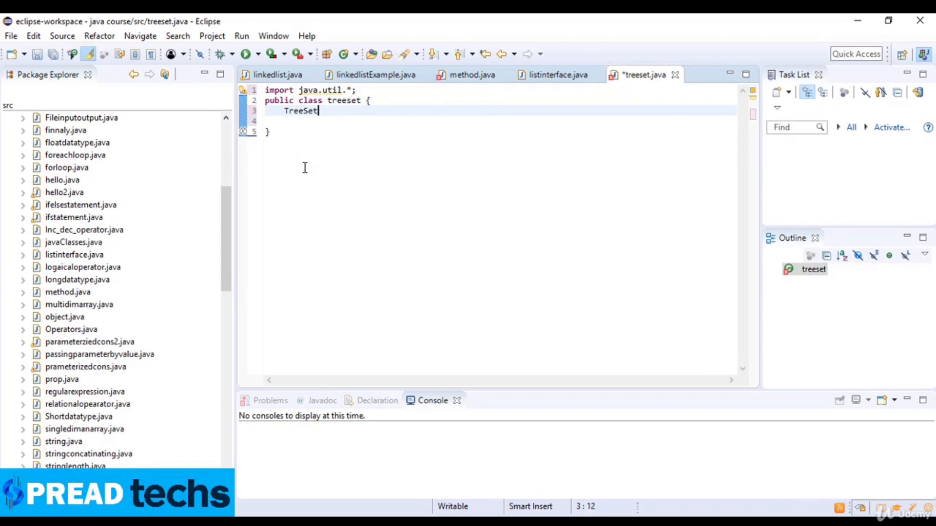
type("<String>")
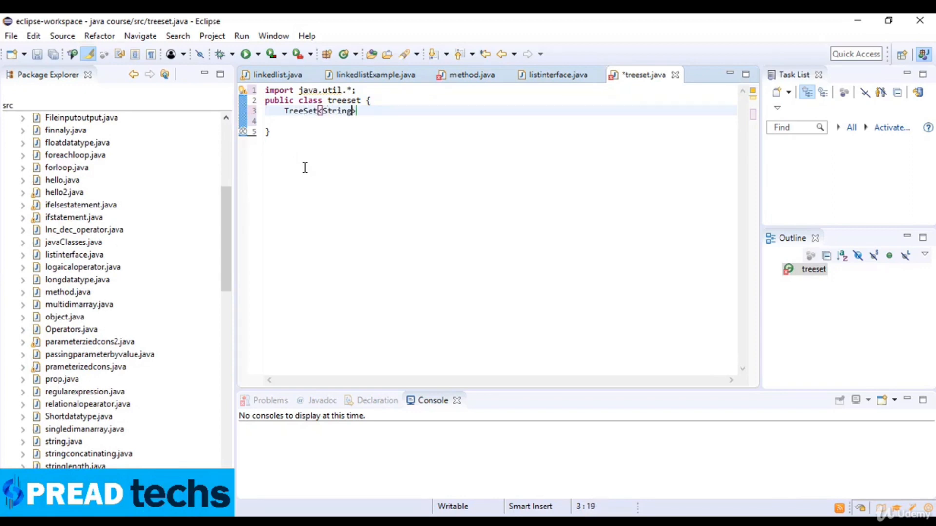
type("> a")
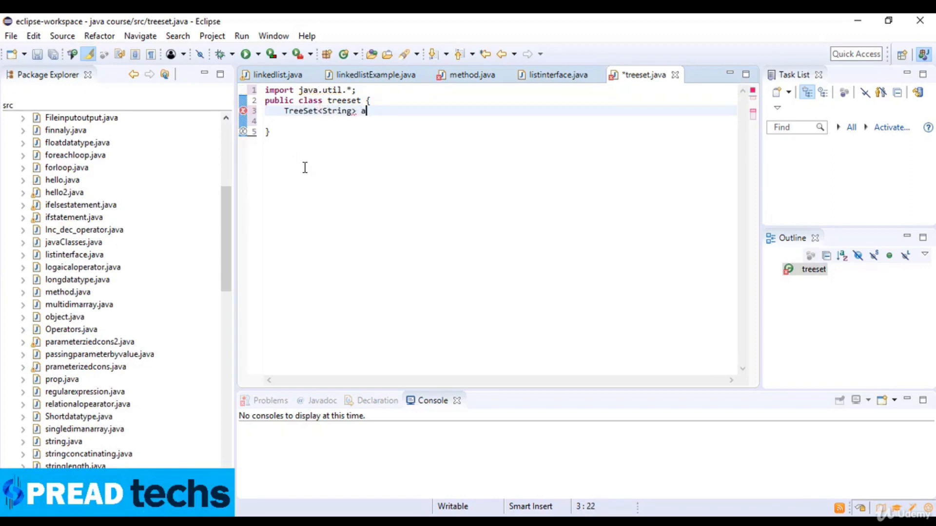
type("l")
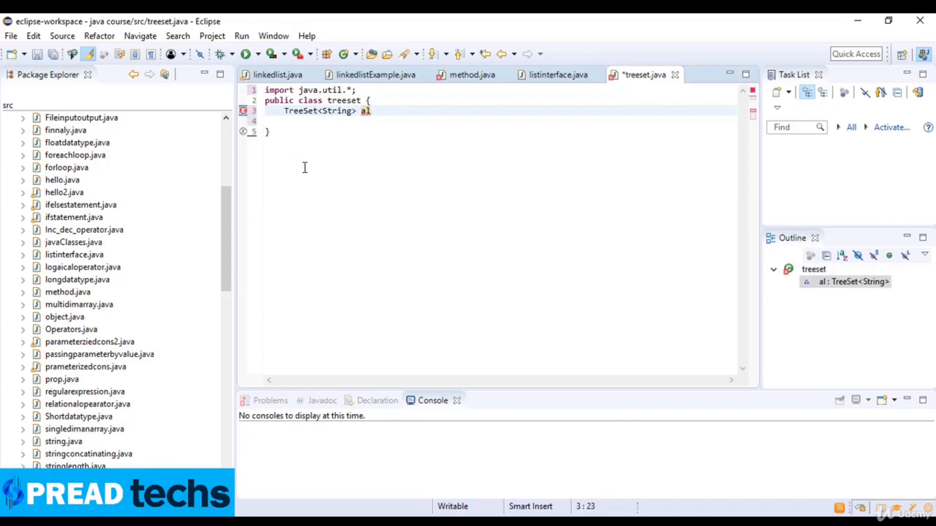
type("=")
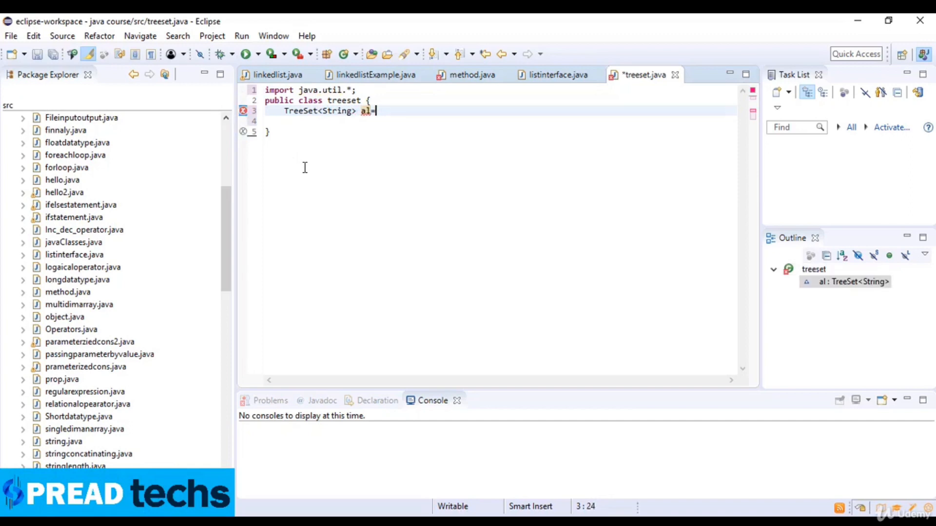
type("new Tr")
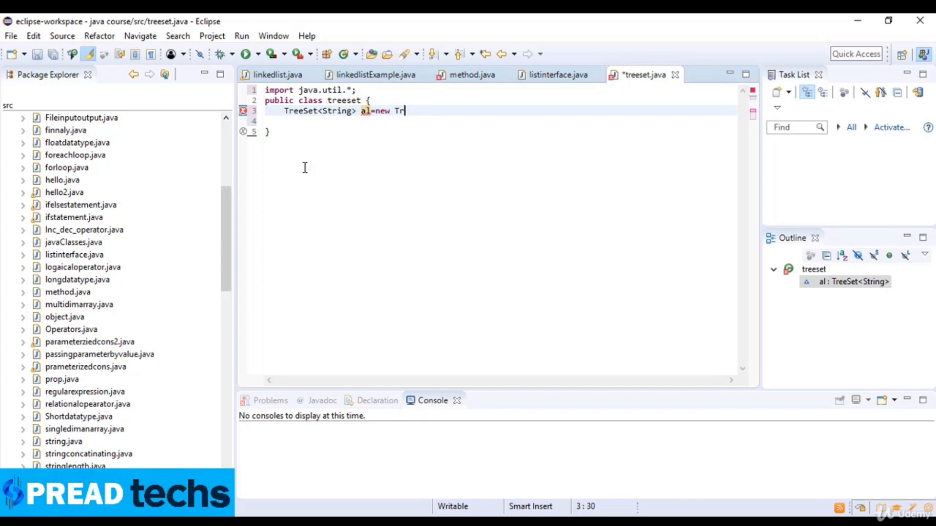
type("eeSet")
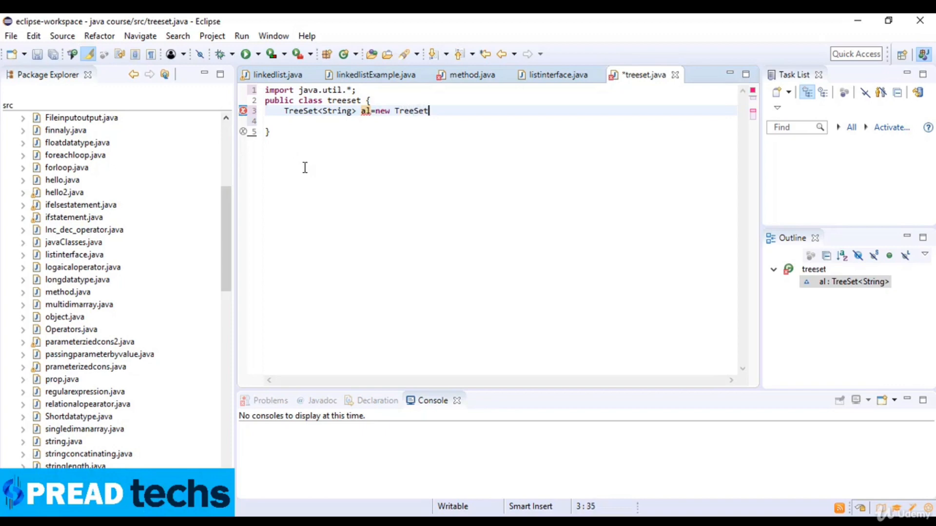
type("<String>")
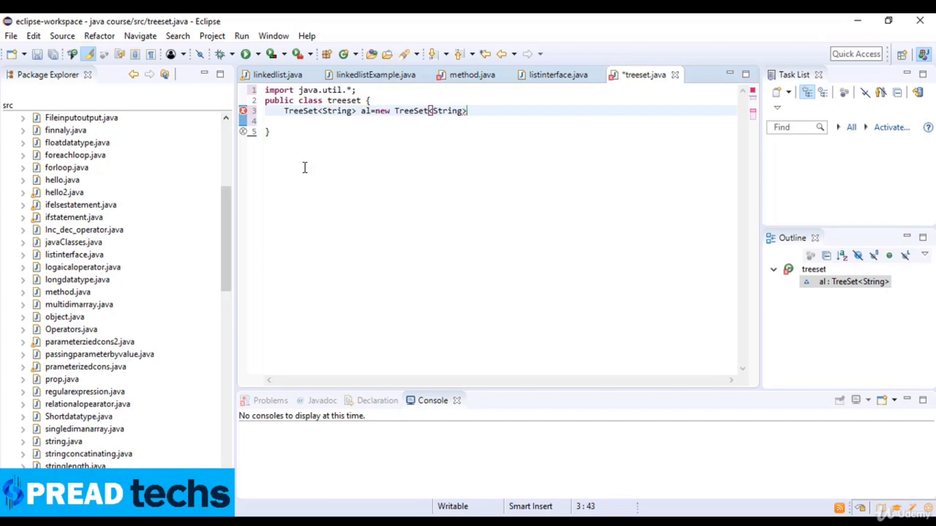
type("();")
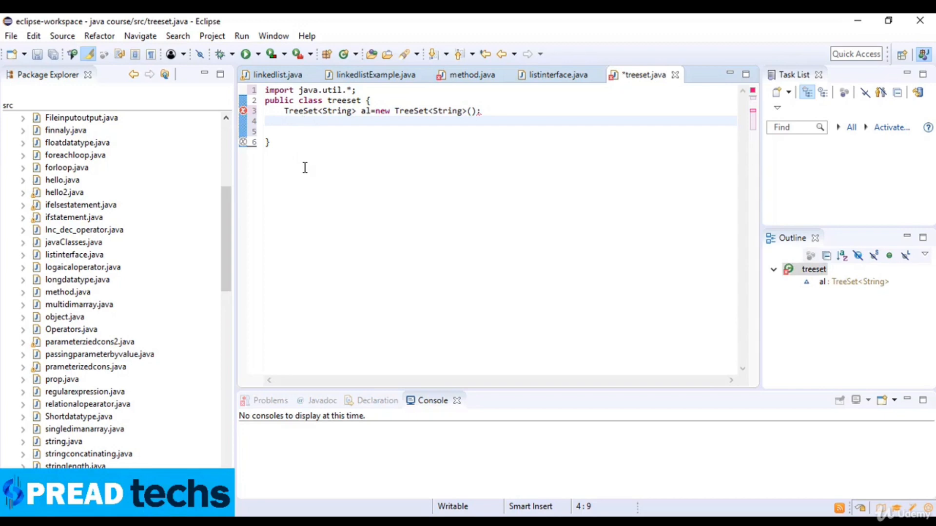
Write al.add calls adding "Fayaz", "khan", "joe" and "sarah", editing copied lines.
type("al.add")
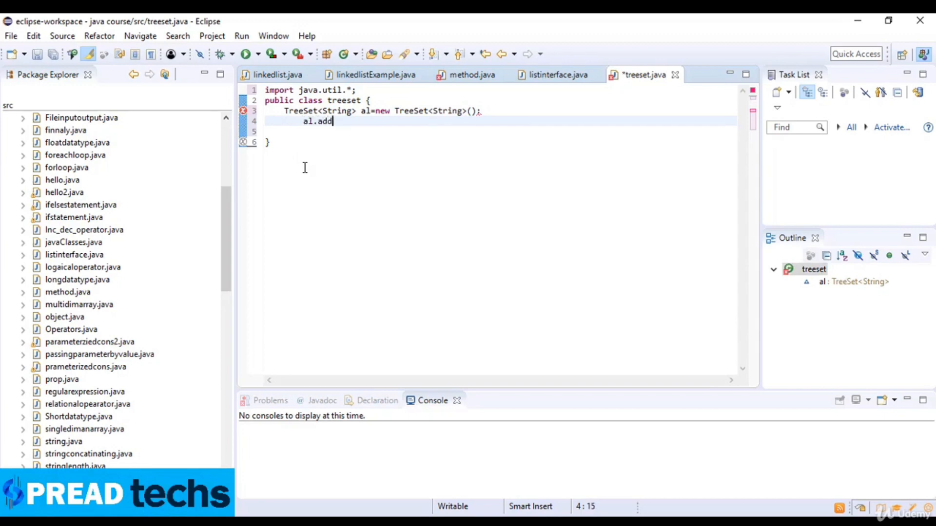
type("(\"\")")
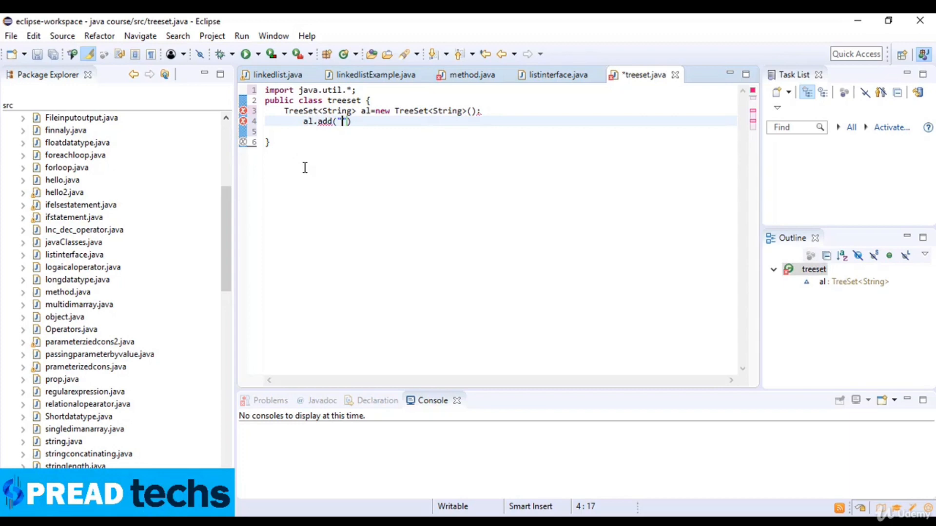
type("Fayaz")
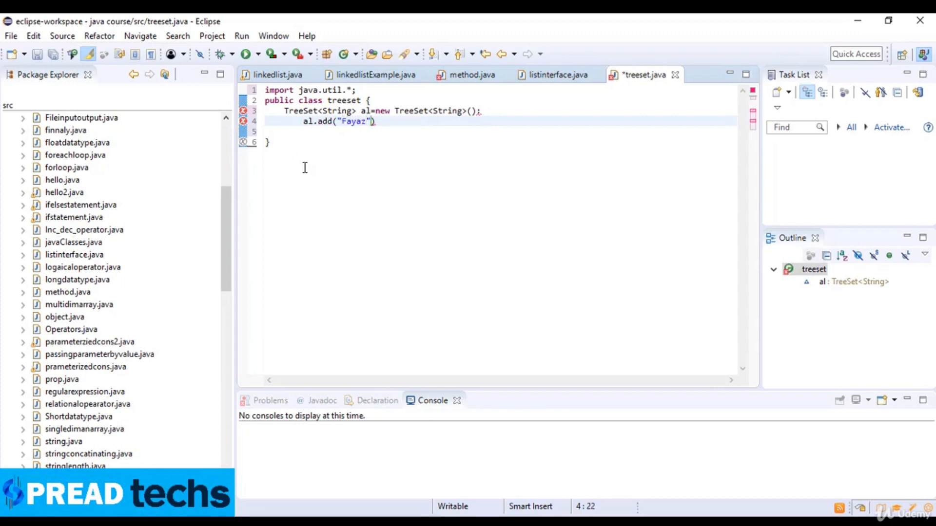
type(");")
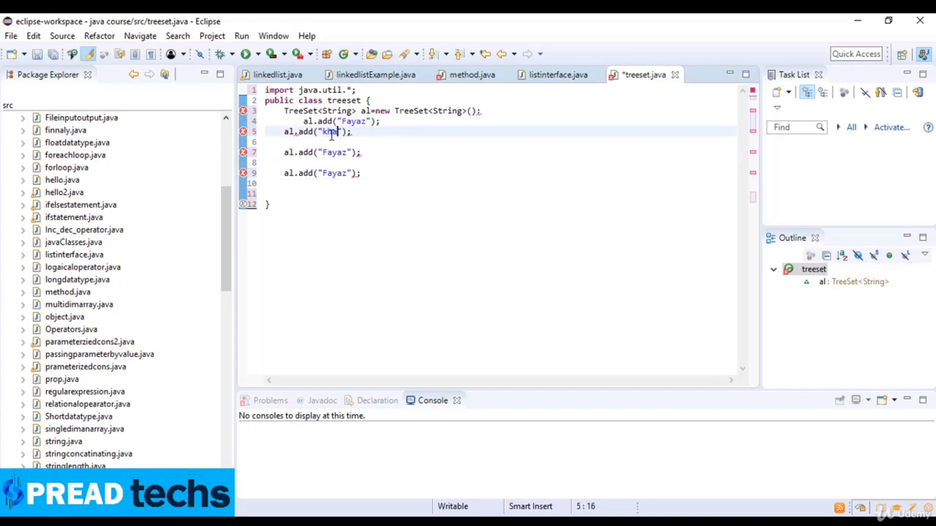
double_click(335, 152)
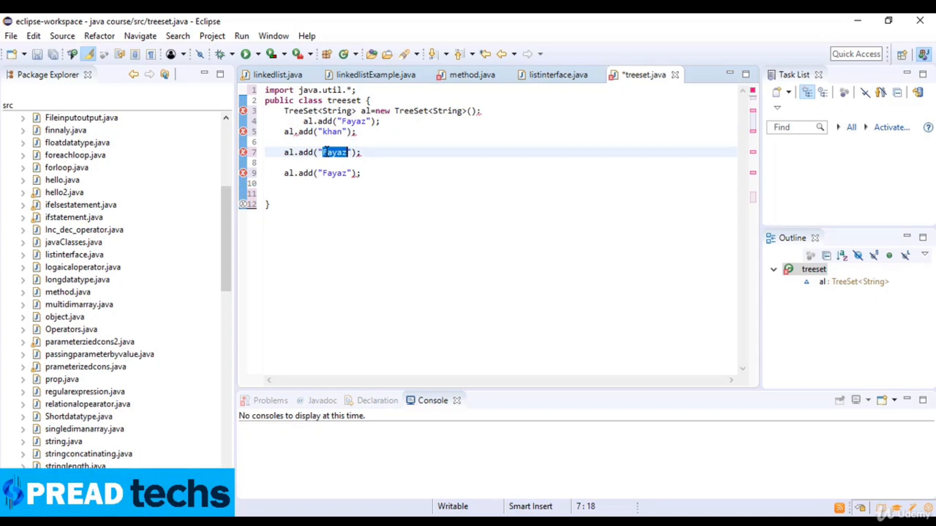
type("joe")
left_click(324, 174)
type("sar")
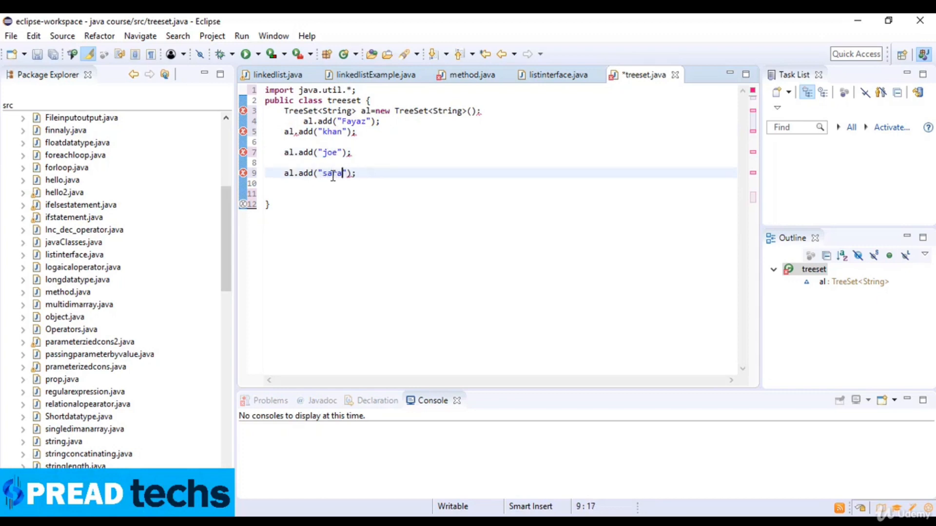
type("h")
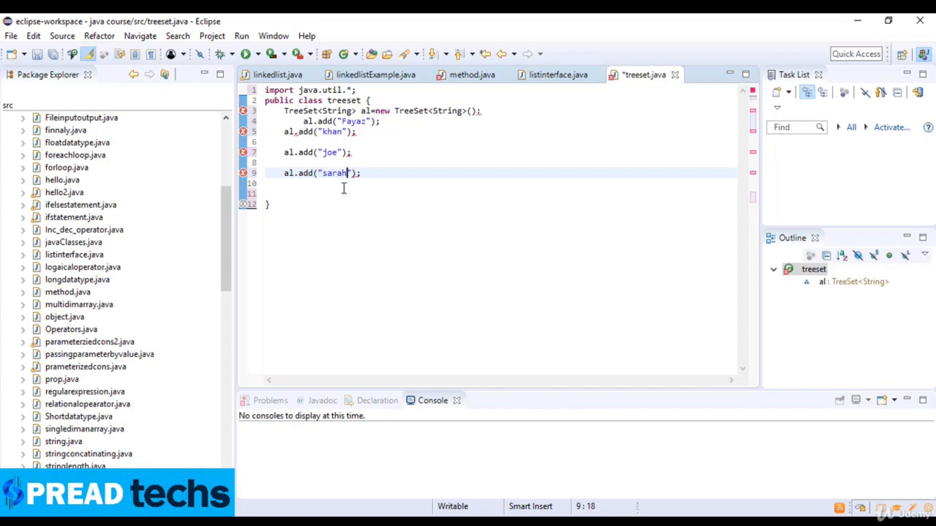
Declare Iterator<String> itr=al.iterator(); below the add calls using content assist.
key("Enter")
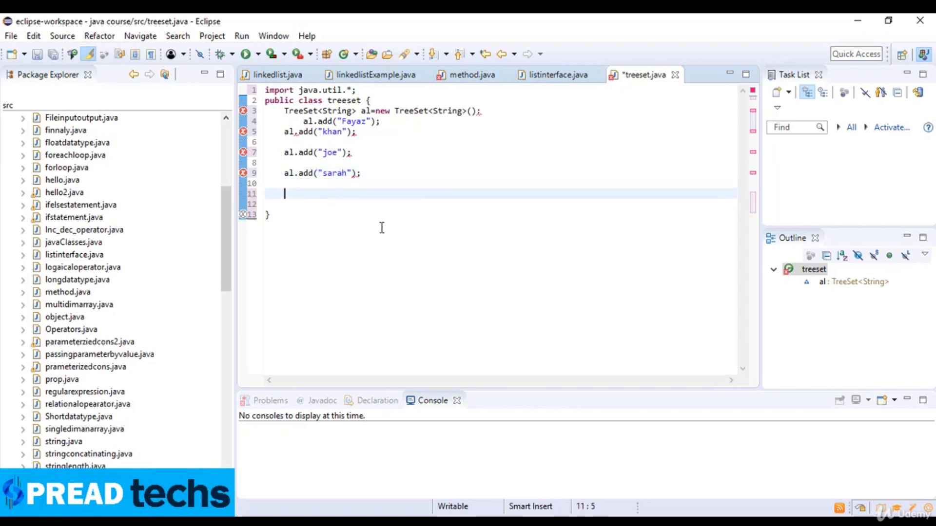
type("I")
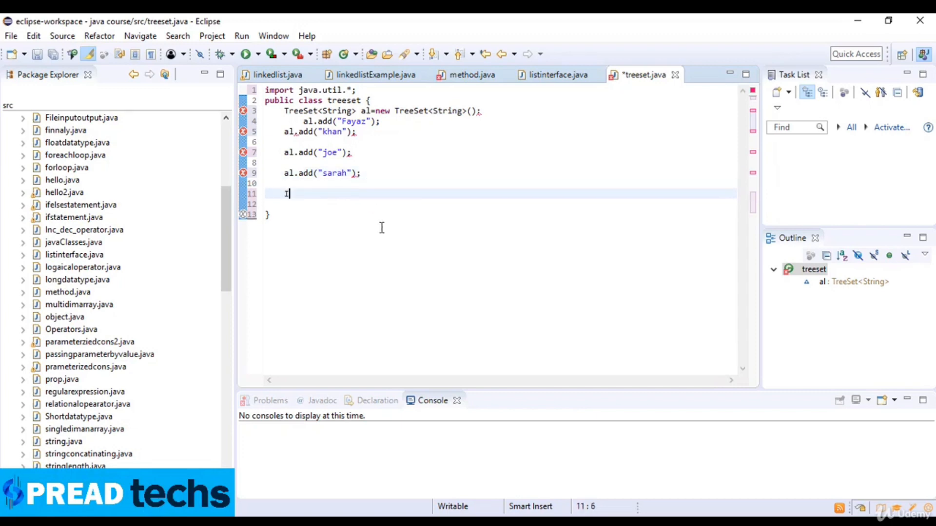
type("nt")
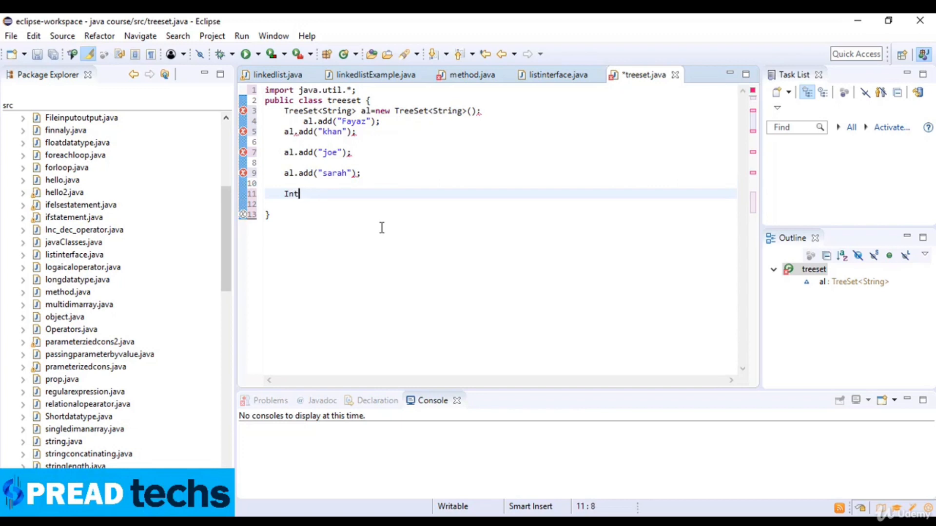
type("erator<String>")
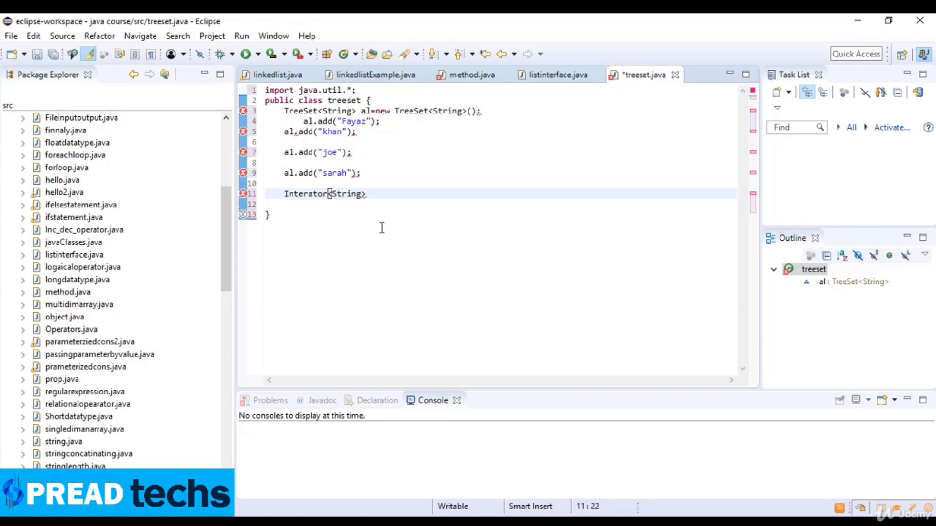
type("itr")
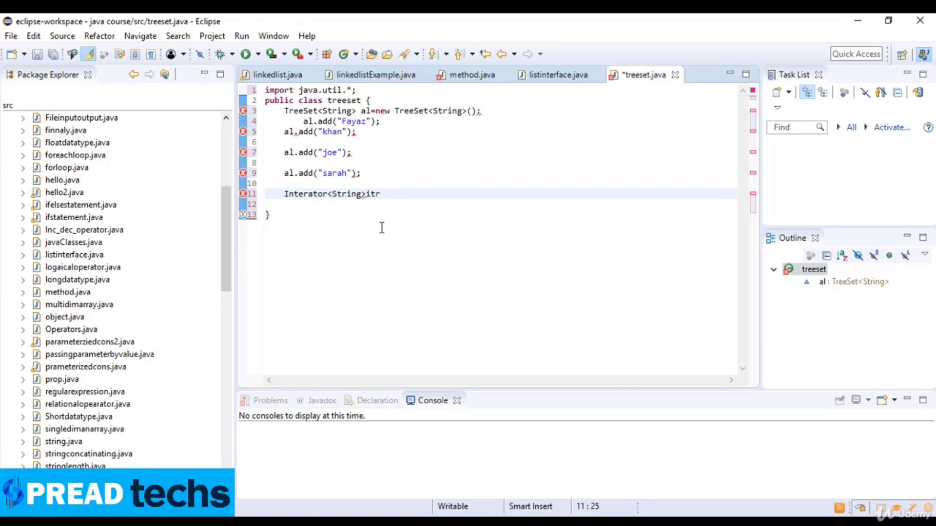
type("=a")
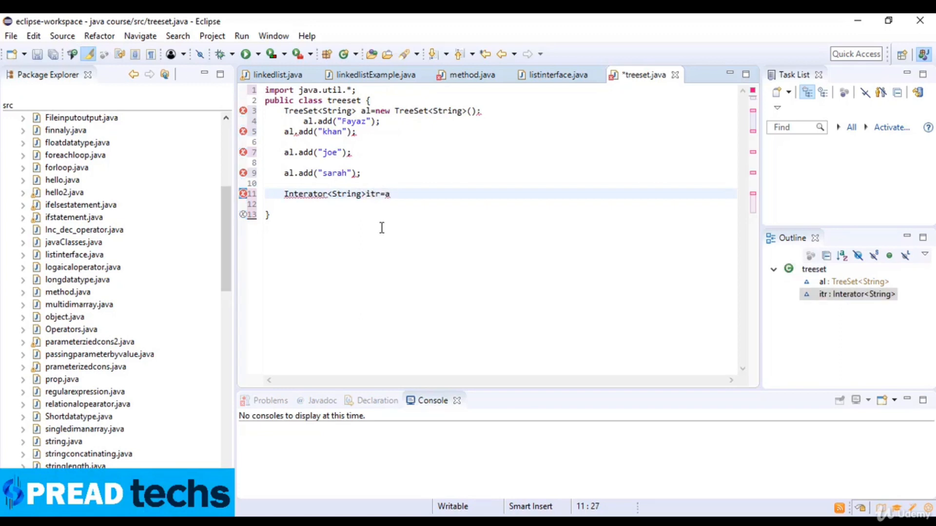
type(".i")
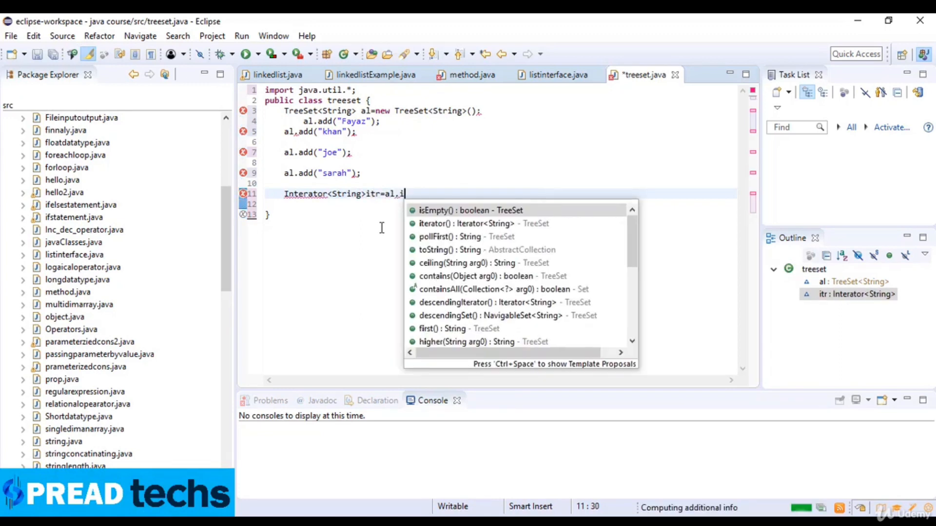
left_click(434, 223)
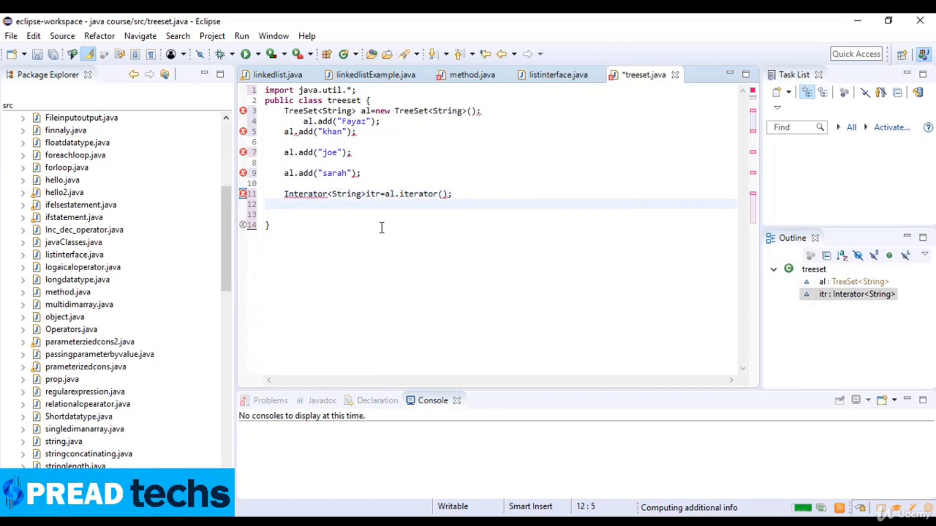
Add while(itr.hasNext()) printing itr.next() with System.out.println, and save.
type("while")
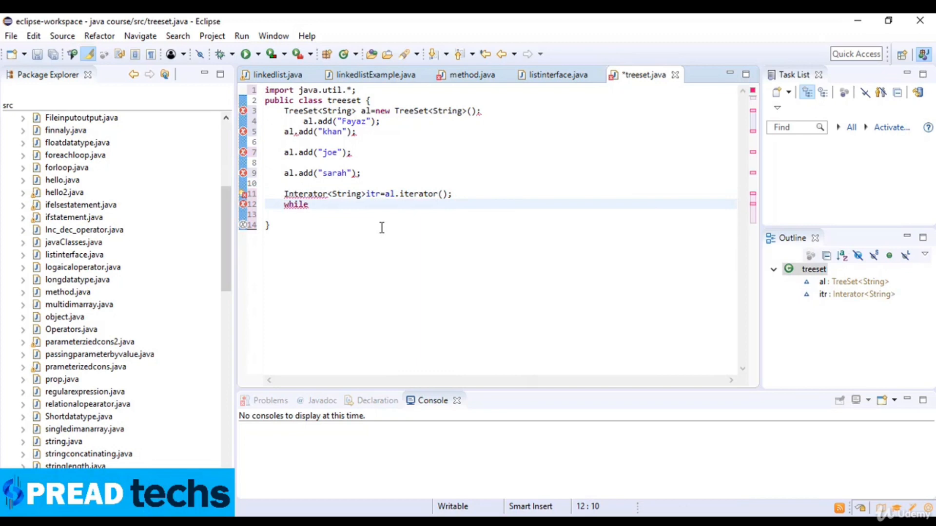
type("(itr)")
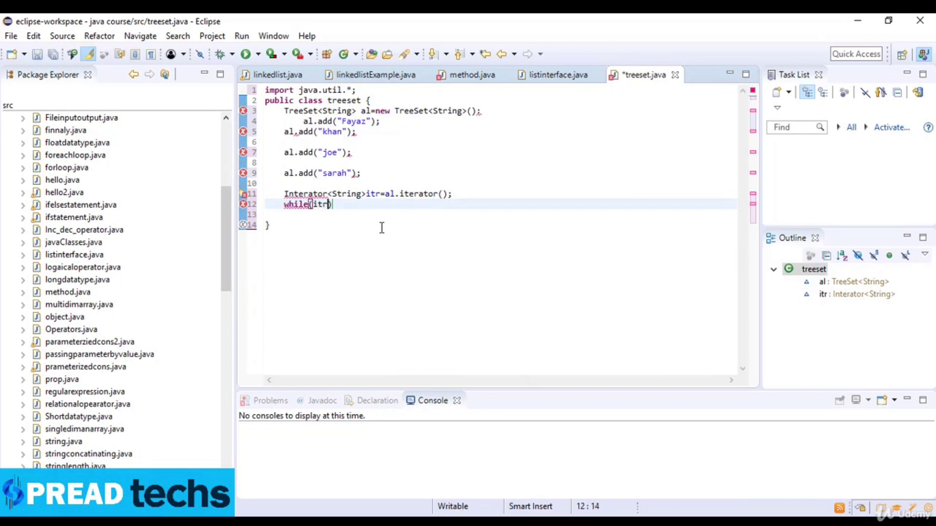
type(".has")
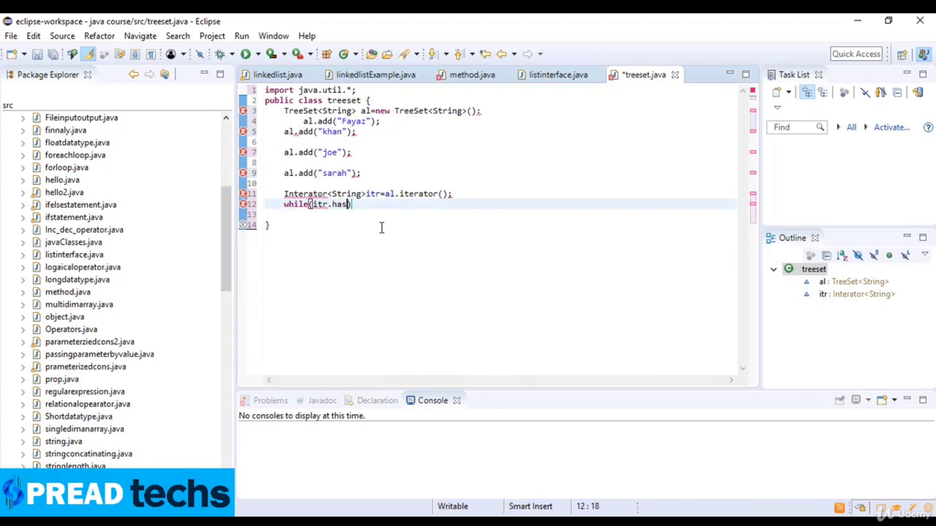
type("Next")
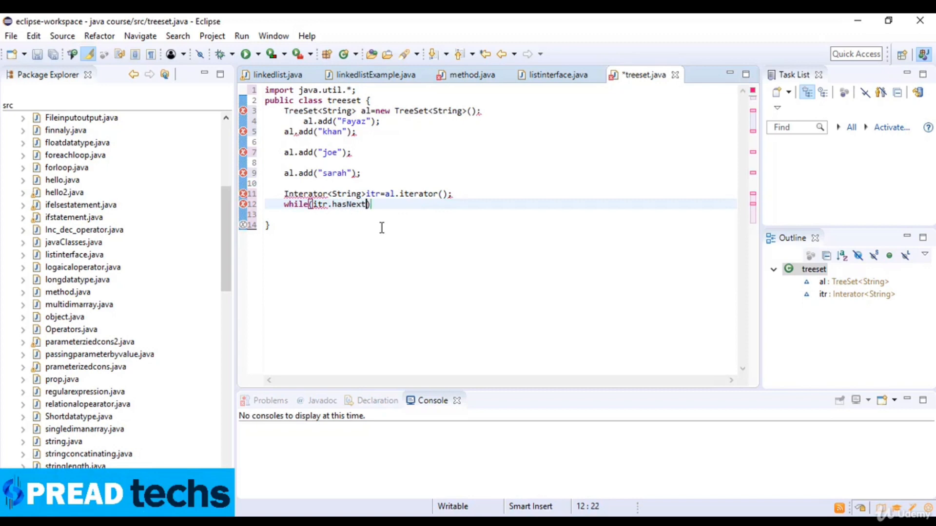
type("()")
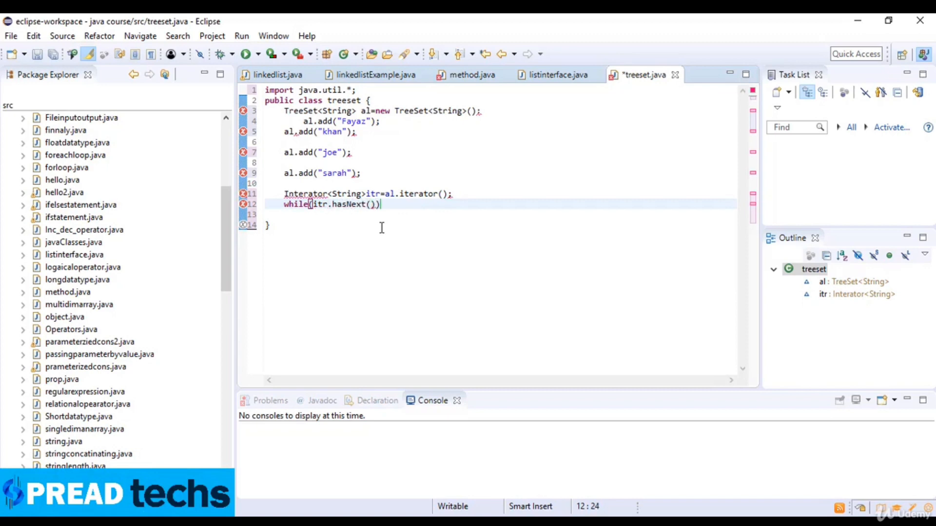
type("{")
left_click(500, 215)
type("System.out.println();")
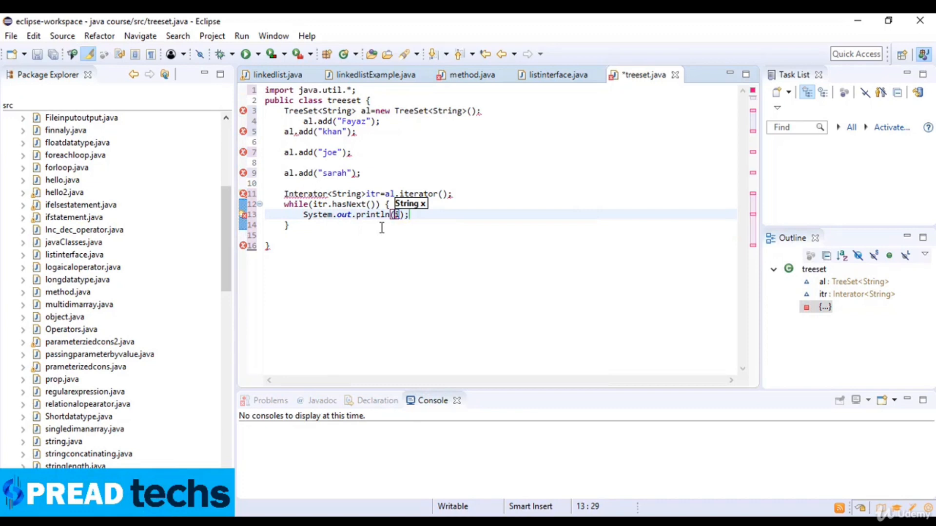
type("itr.ne")
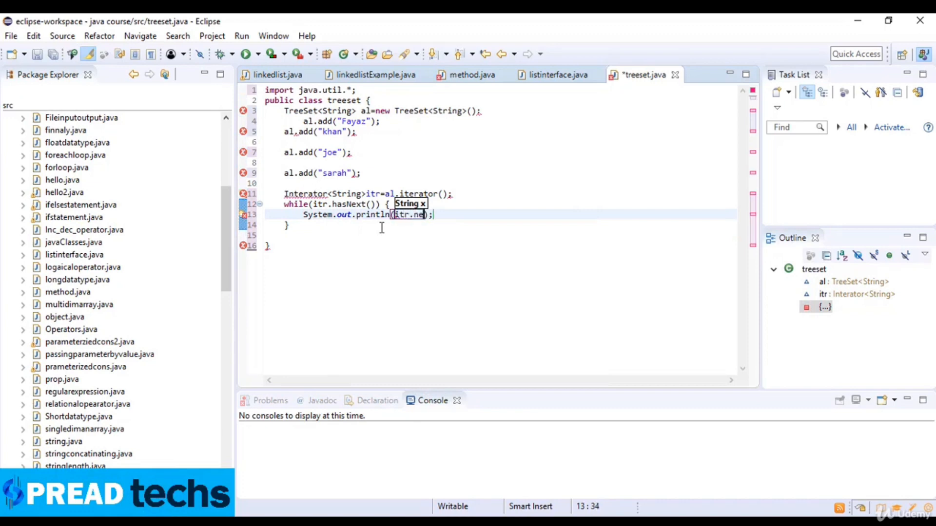
type("xt")
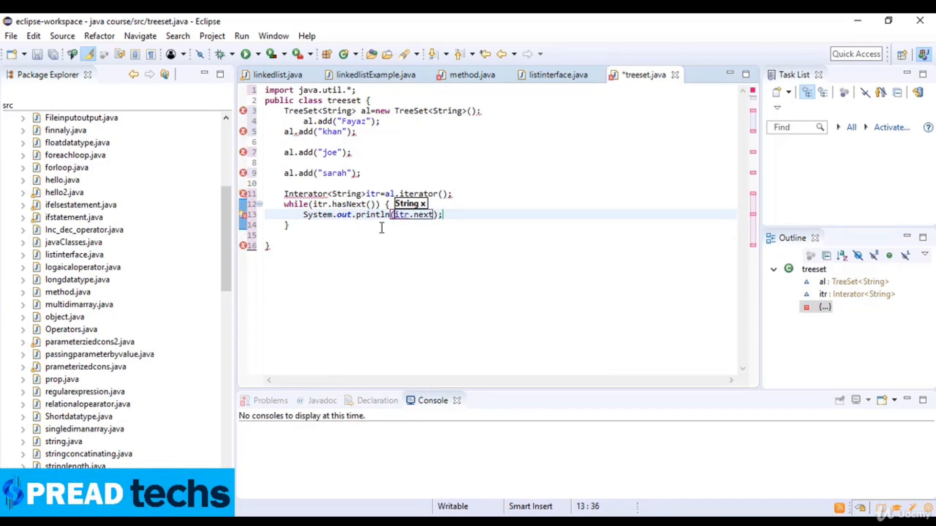
type("()")
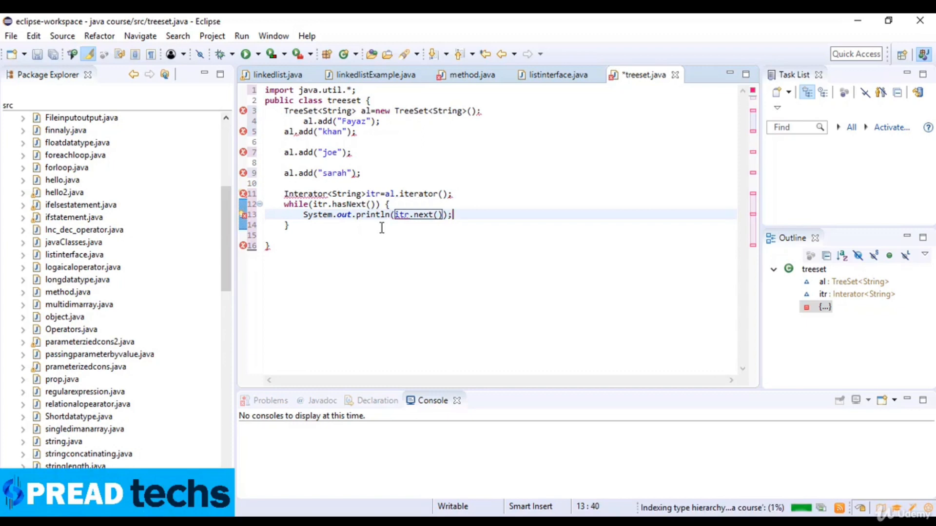
key("ctrl+s")
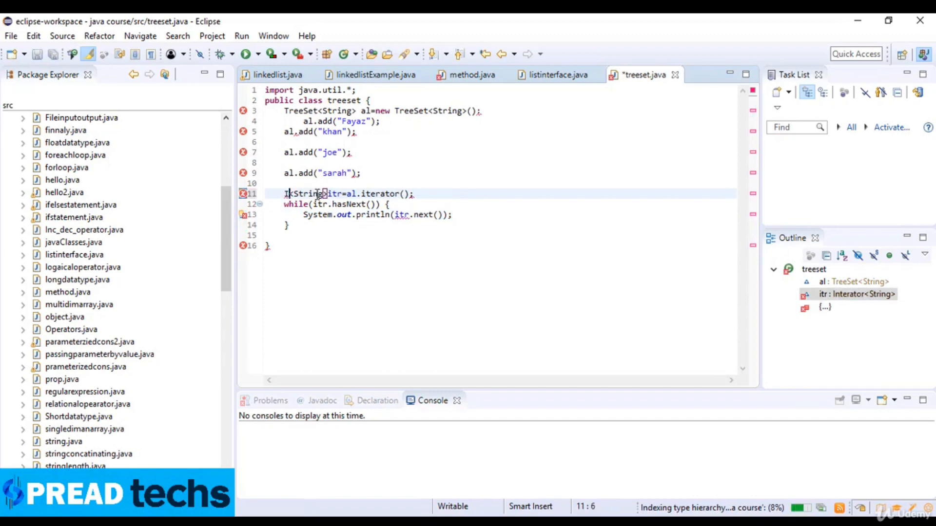
Type public static void main(String a[]) below the treeset class declaration.
type("t")
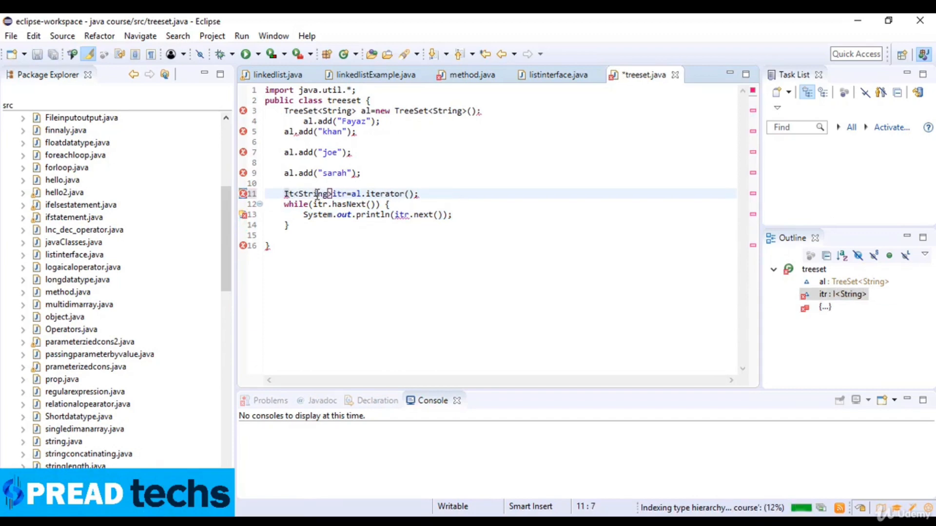
type("erator")
type("P")
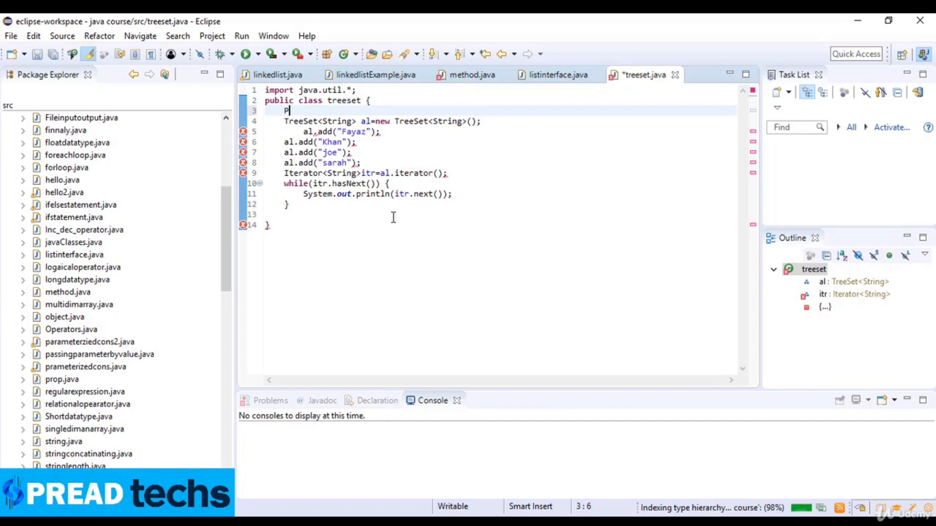
type("ubl")
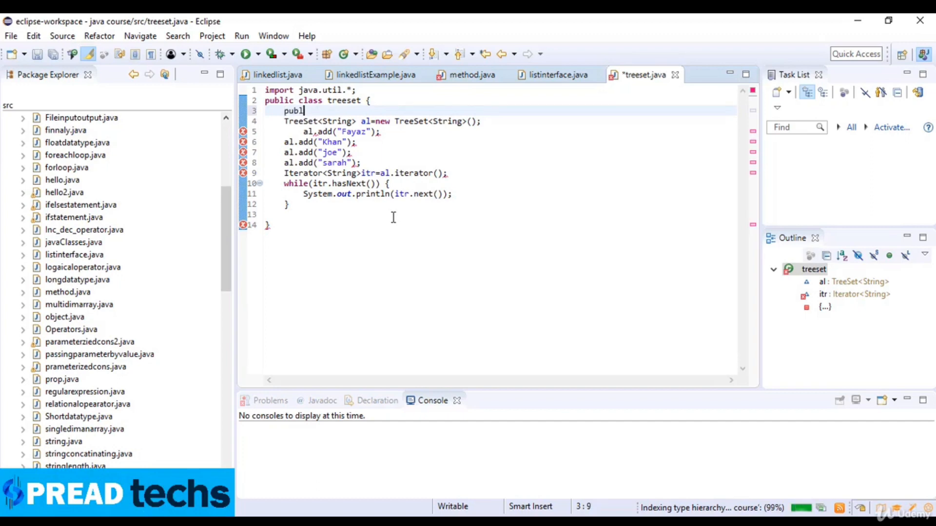
type("ic static void main\"")
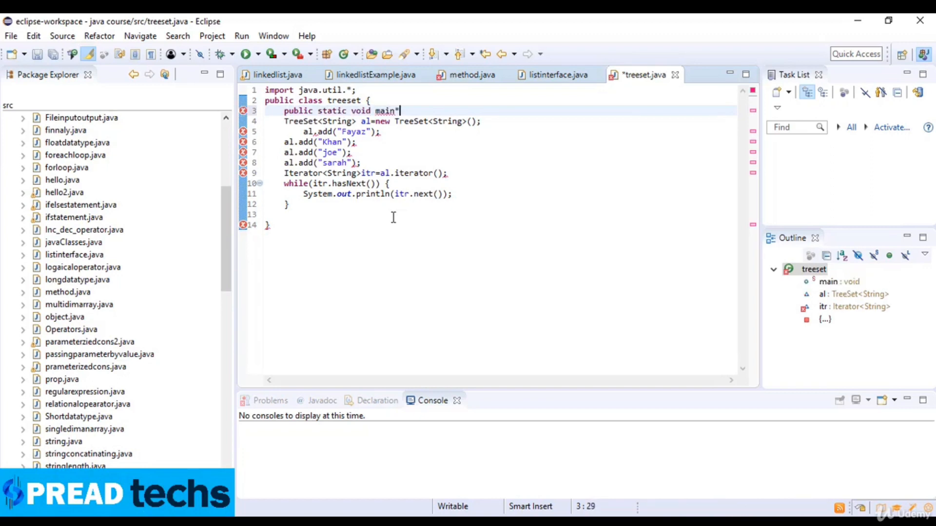
type("(String")
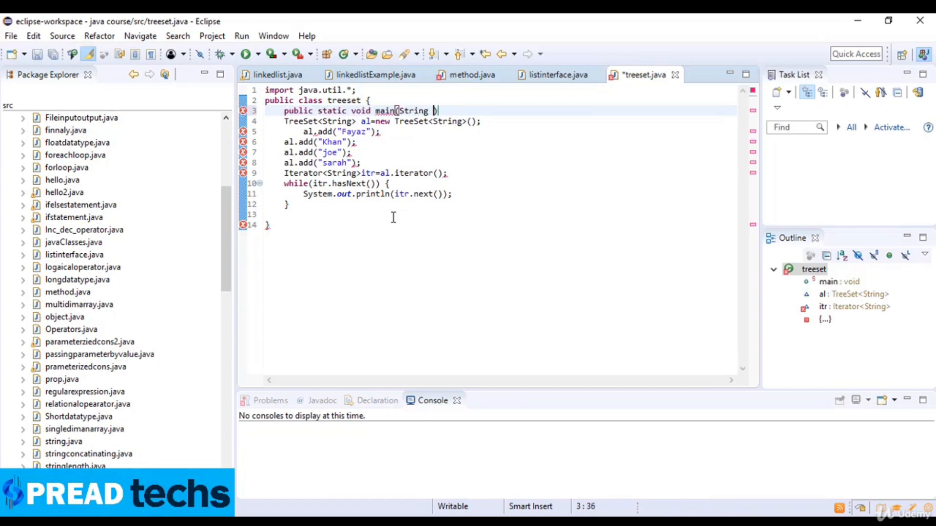
type("a[]")
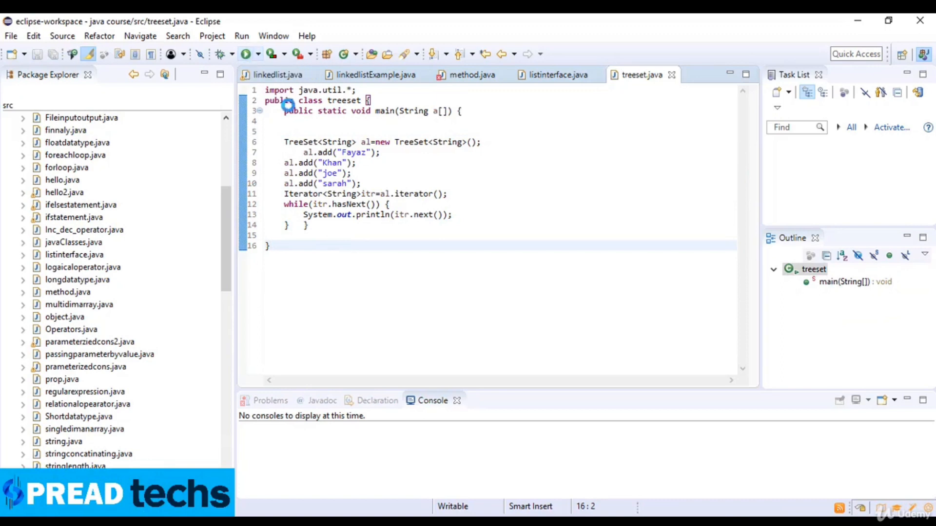
Run treeset.java with the green Run button to print the names.
left_click(246, 54)
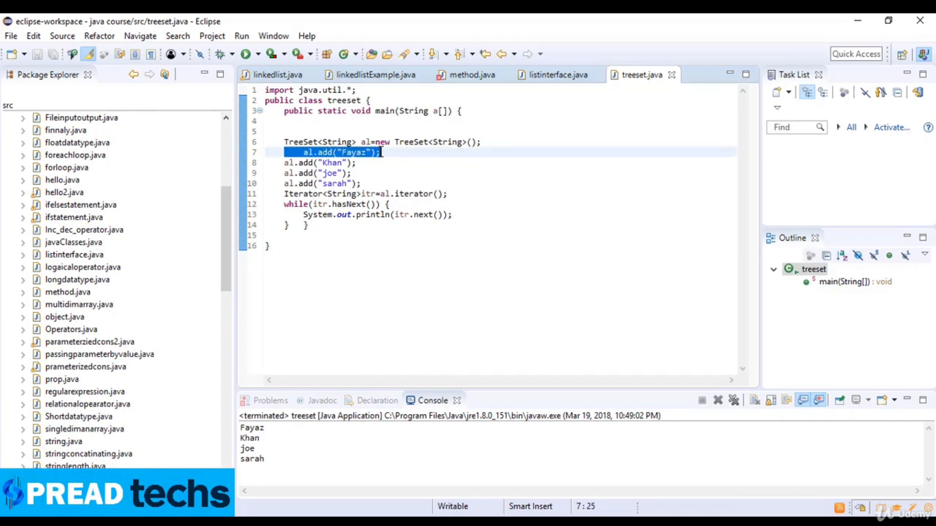
left_click(366, 142)
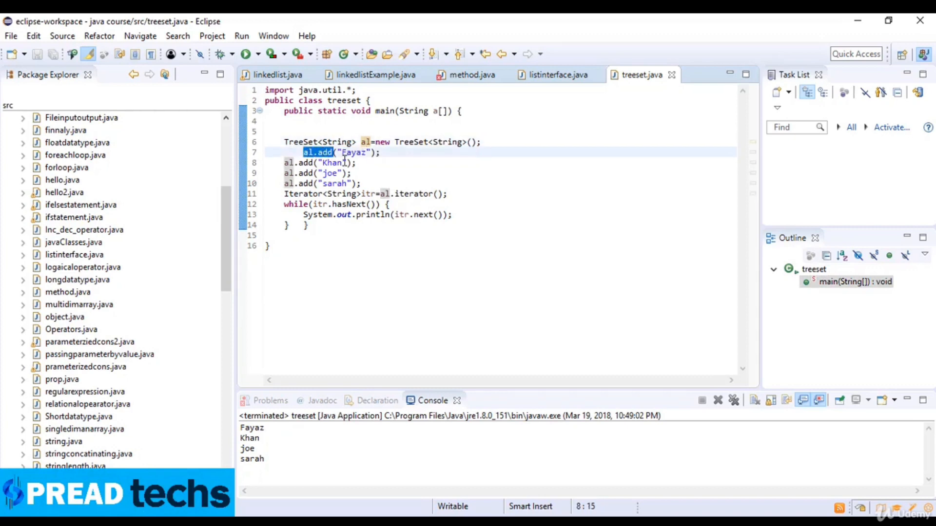
left_click_drag(301, 152, 361, 183)
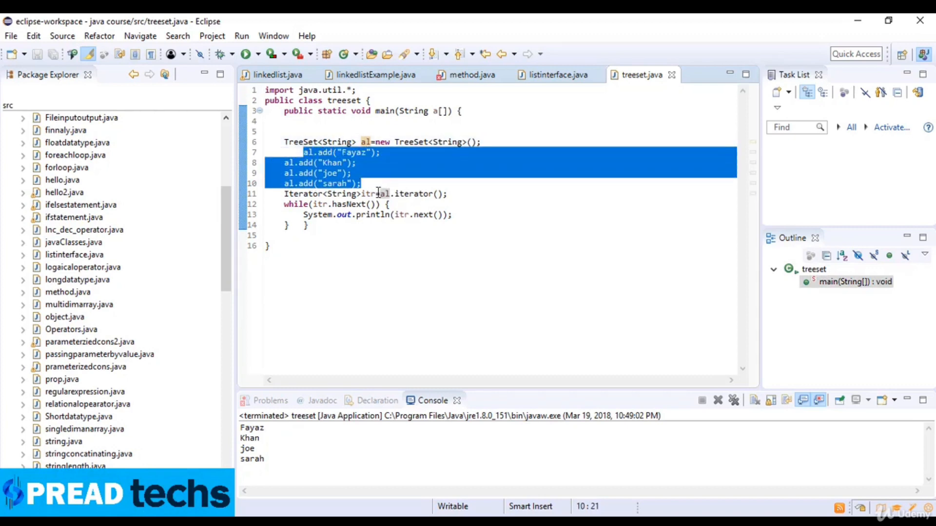
left_click(420, 194)
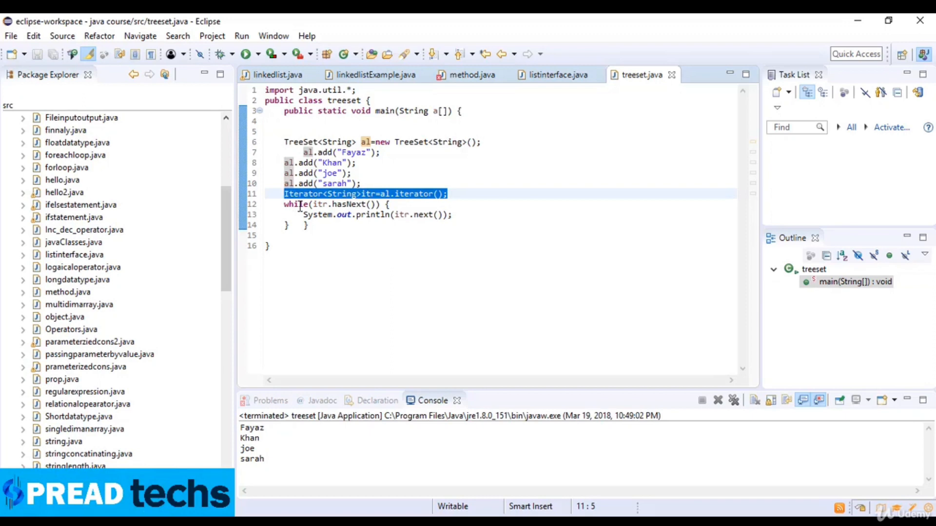
mouse_move(325, 215)
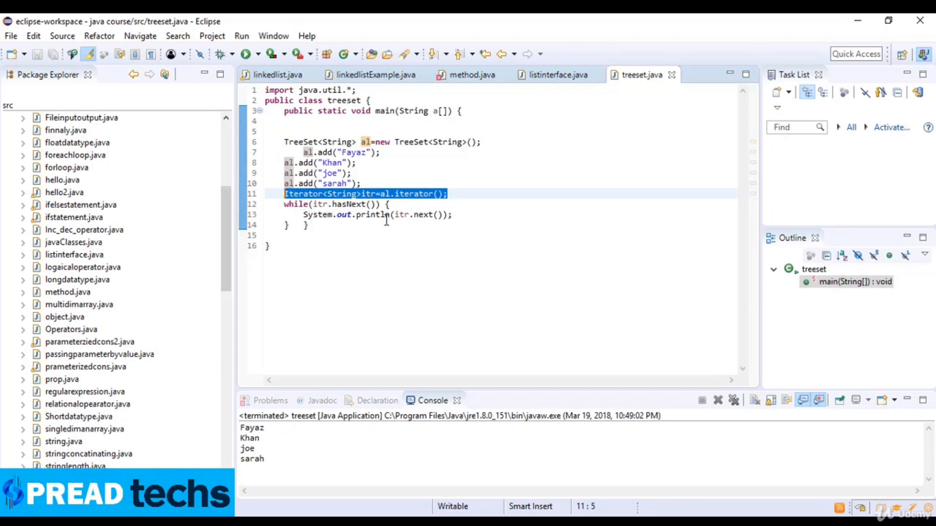
double_click(421, 215)
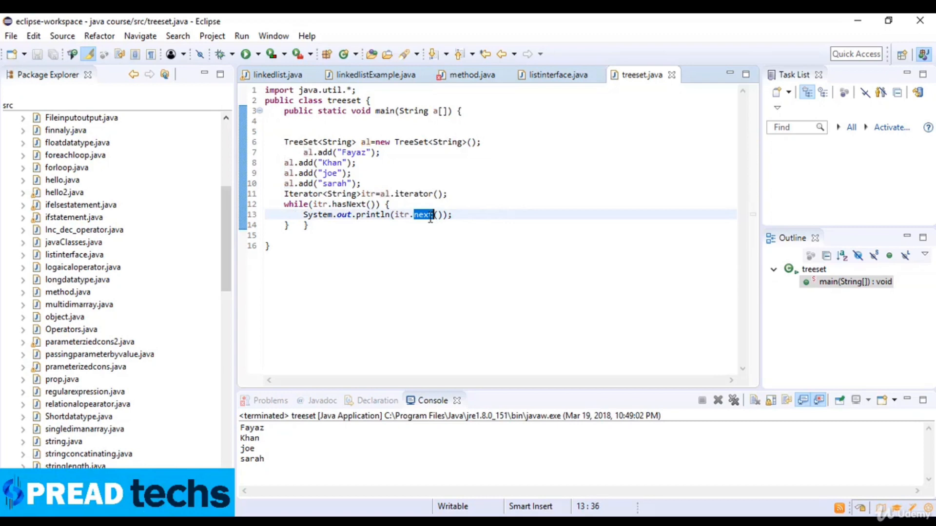